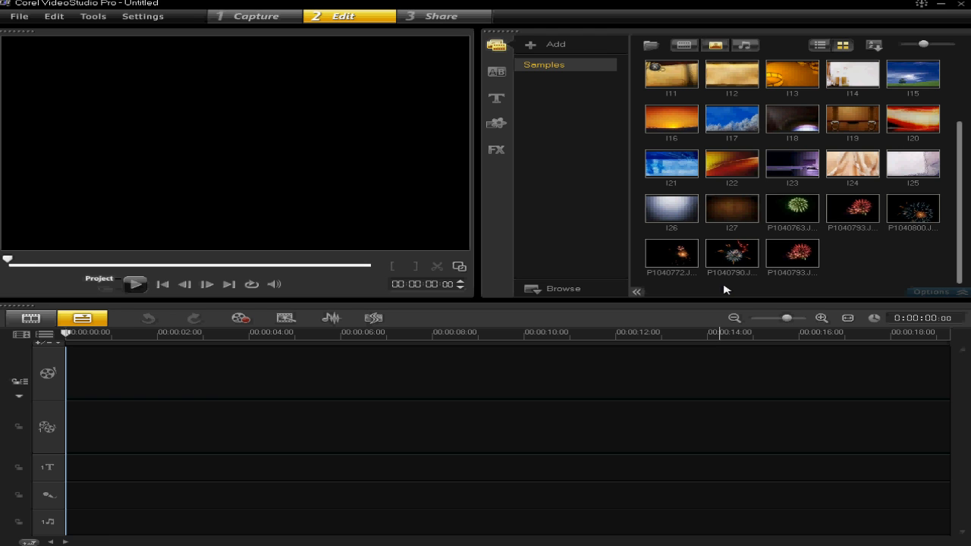
mouse_move(740, 281)
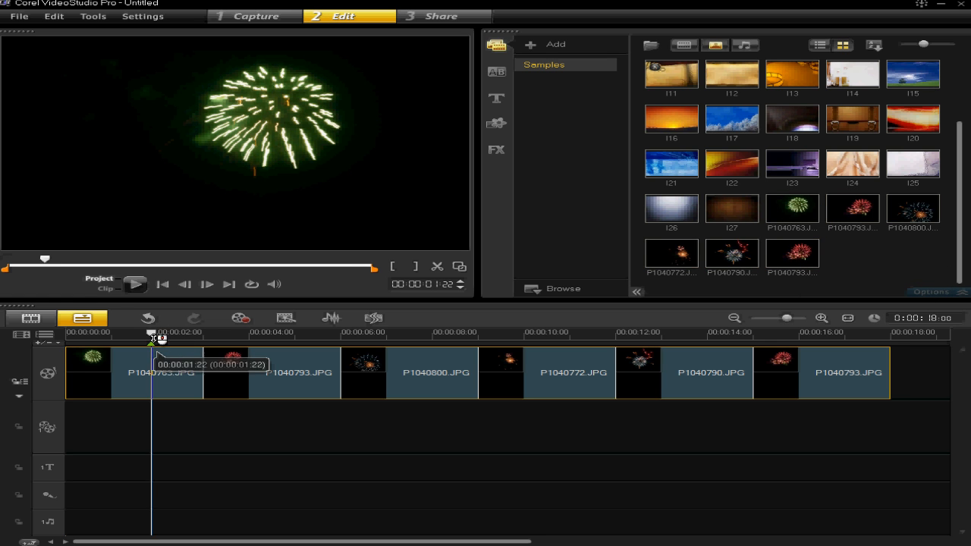
click(132, 372)
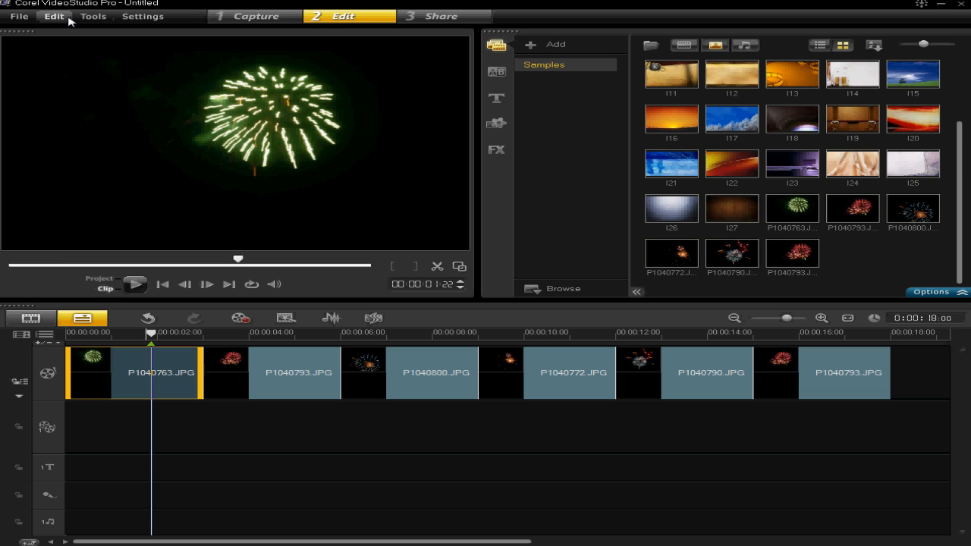
click(19, 16)
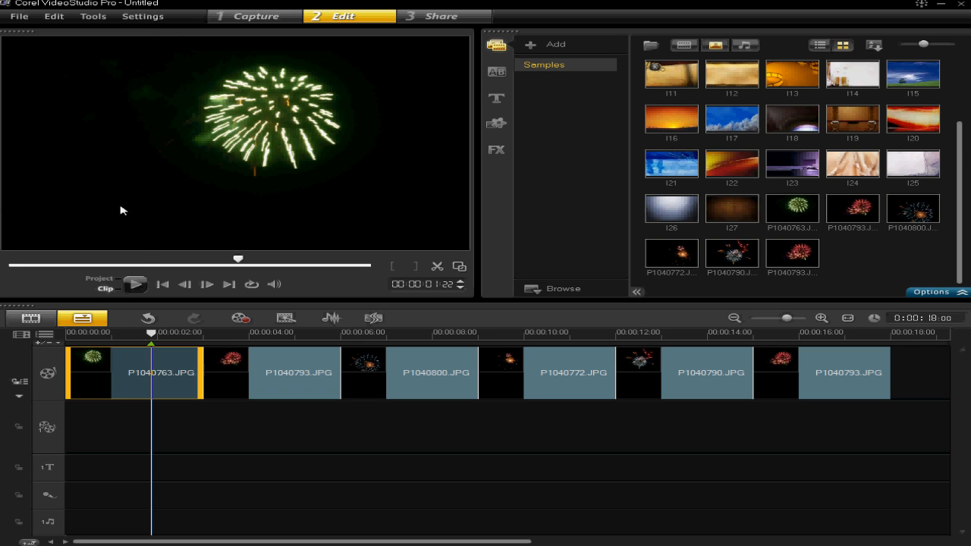
click(297, 372)
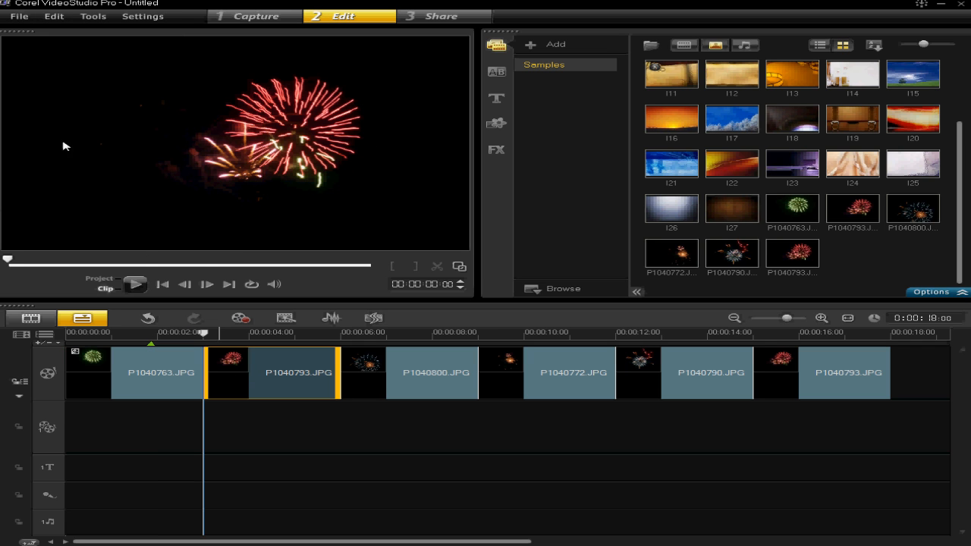